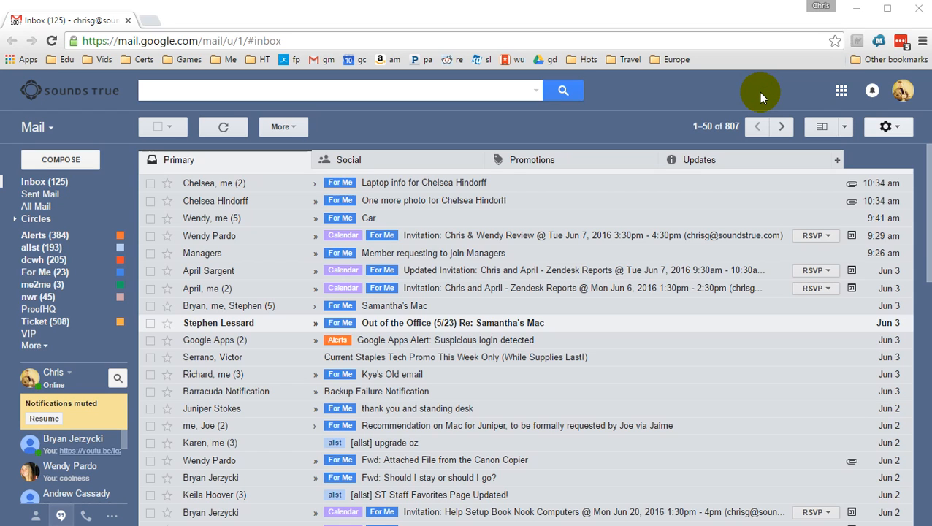
- Open Gmail's Google apps launcher and scroll the panel to the Groups app
left_click(841, 90)
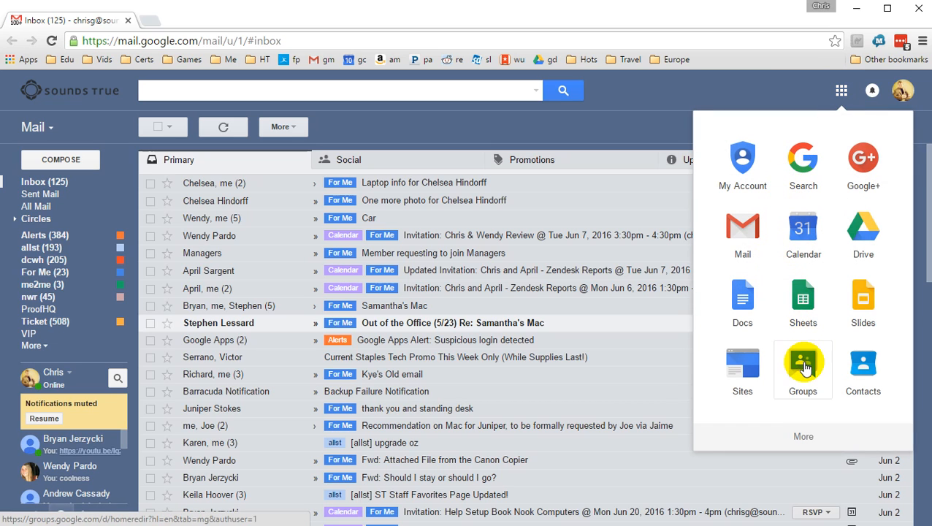
mouse_move(828, 251)
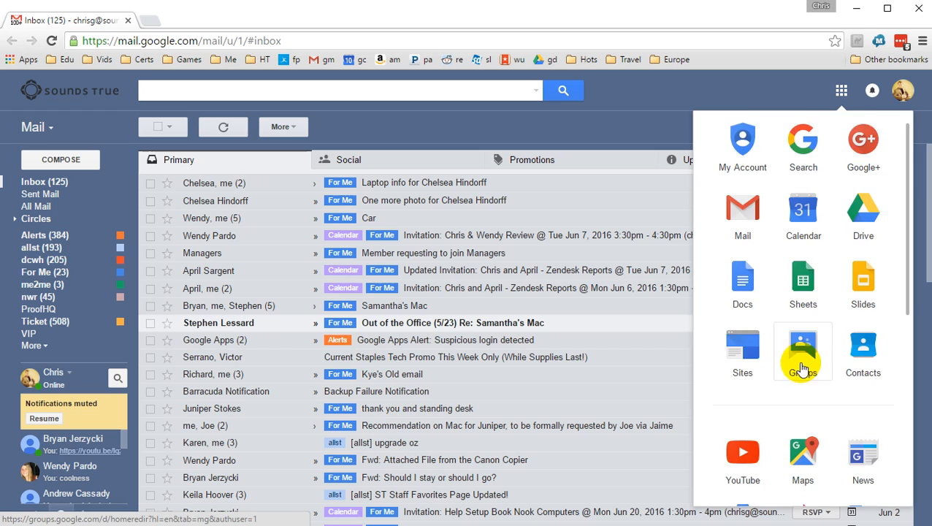
scroll("down", 3)
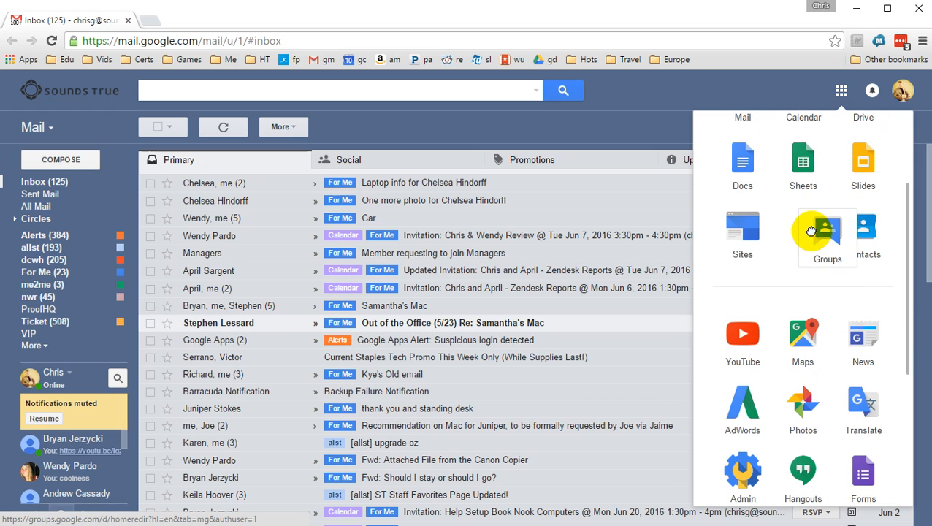
- Launch Google Groups and list the owned soundstrue.com groups under My groups
left_click(828, 232)
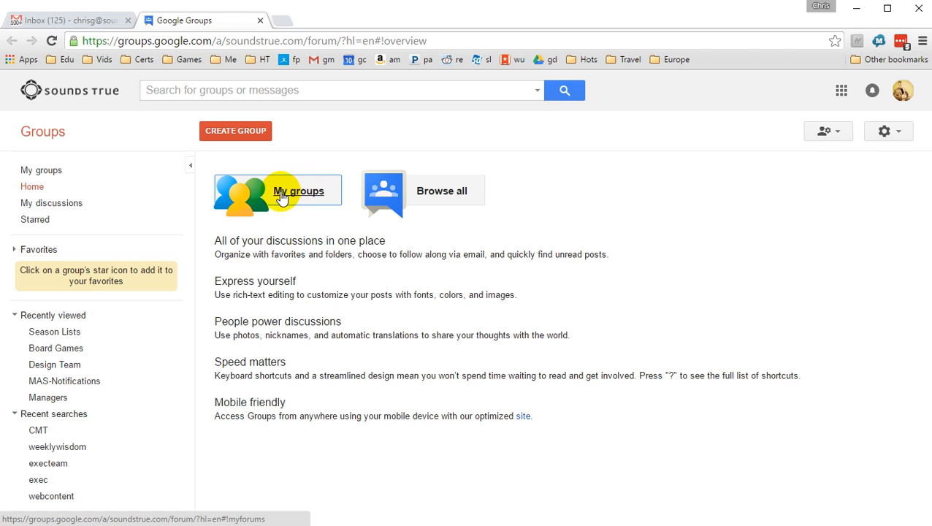
left_click(298, 191)
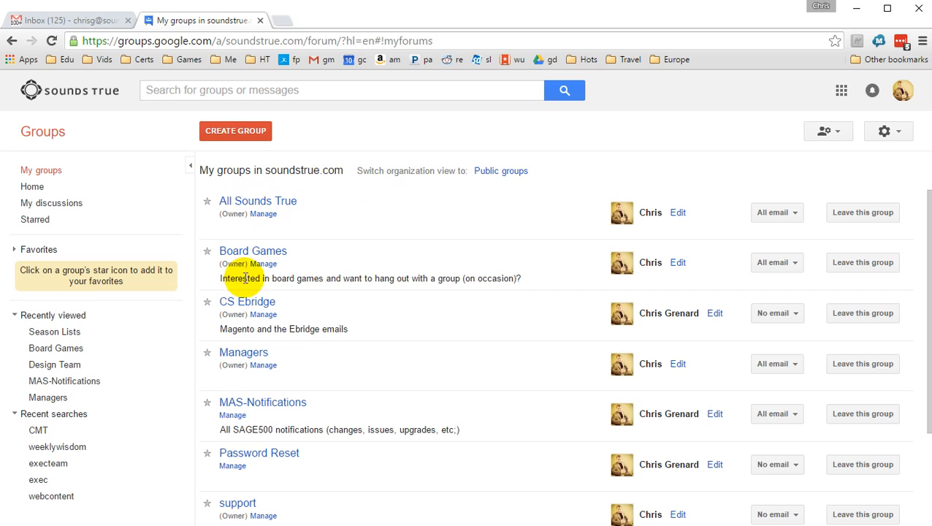
mouse_move(397, 320)
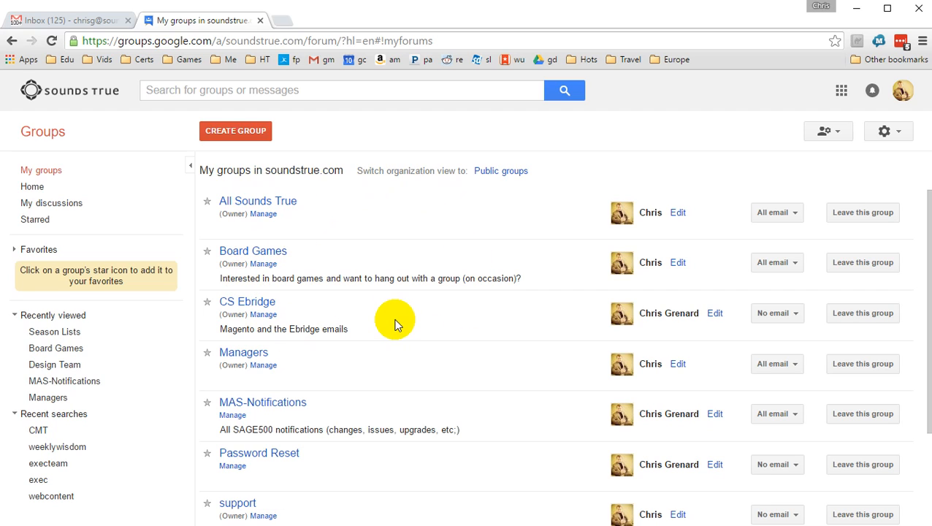
mouse_move(369, 291)
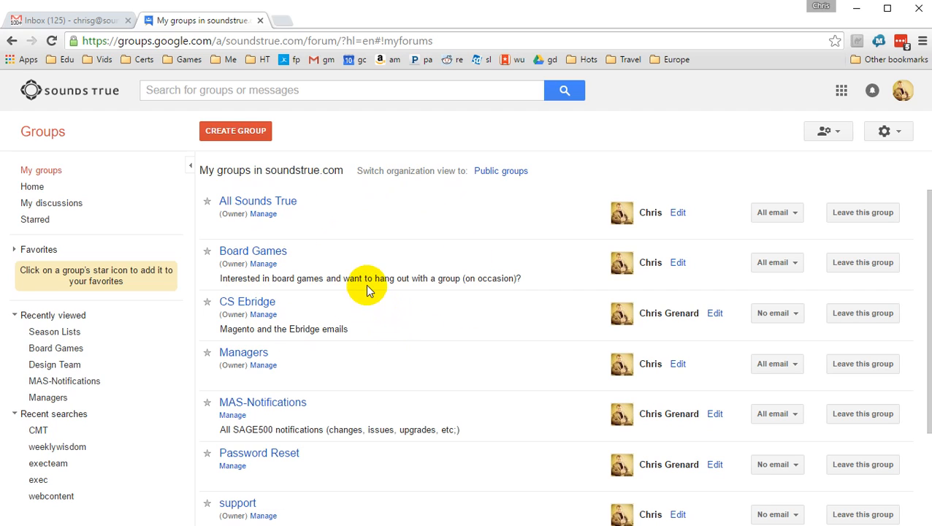
scroll("down", 3)
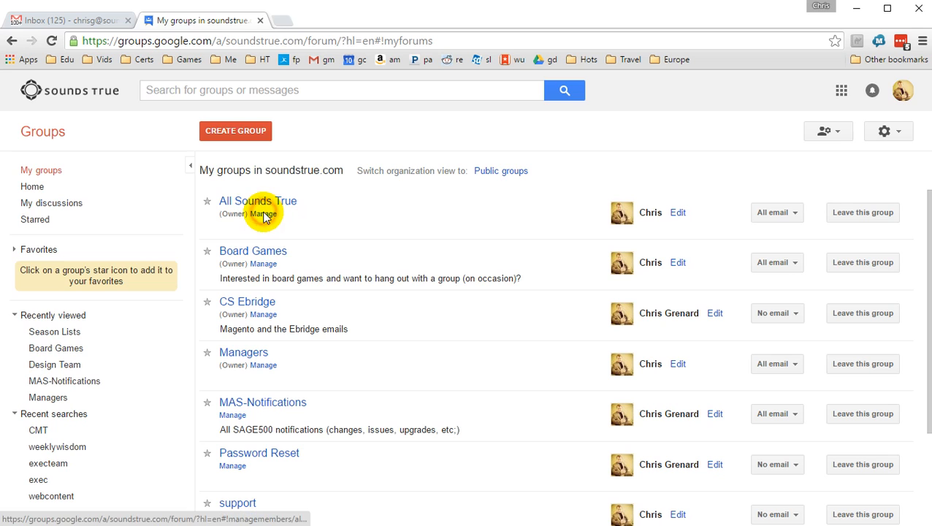
- Open the All Sounds True Manage page listing its 133 members
left_click(264, 212)
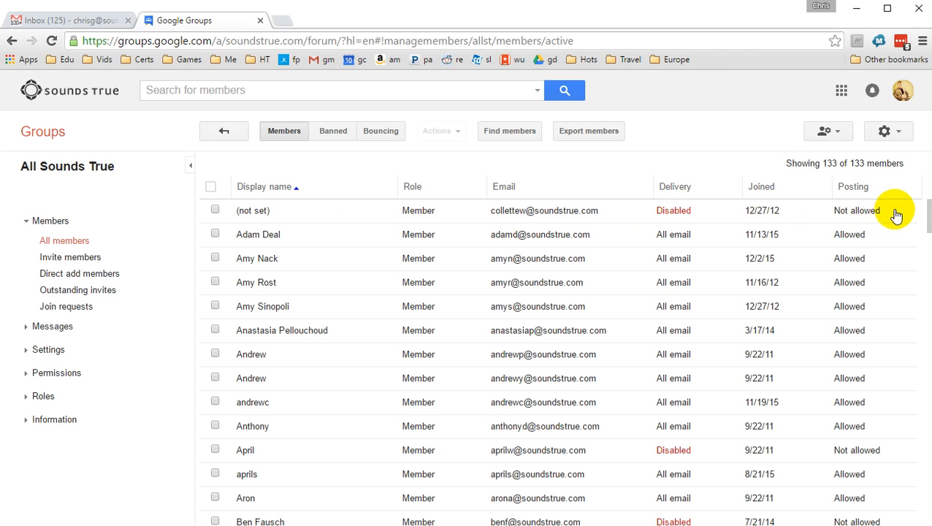
mouse_move(574, 258)
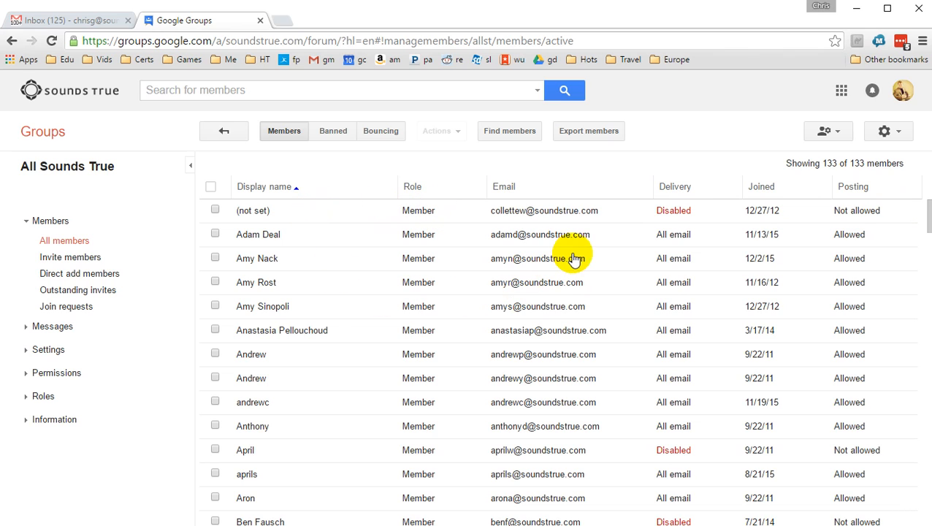
mouse_move(355, 239)
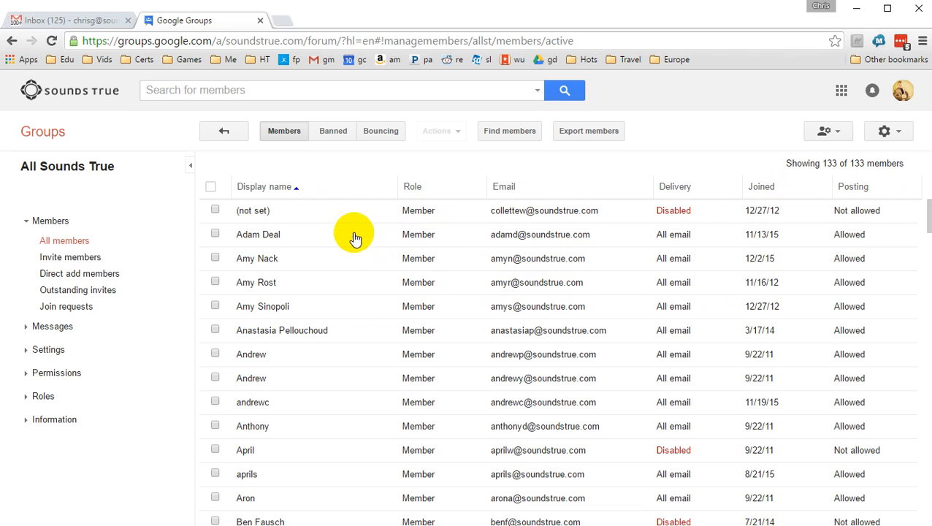
mouse_move(327, 230)
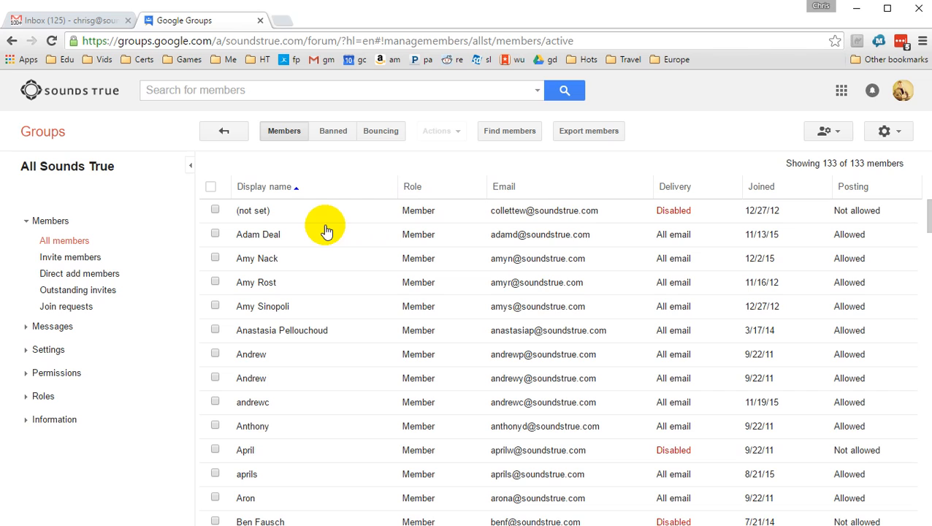
mouse_move(829, 207)
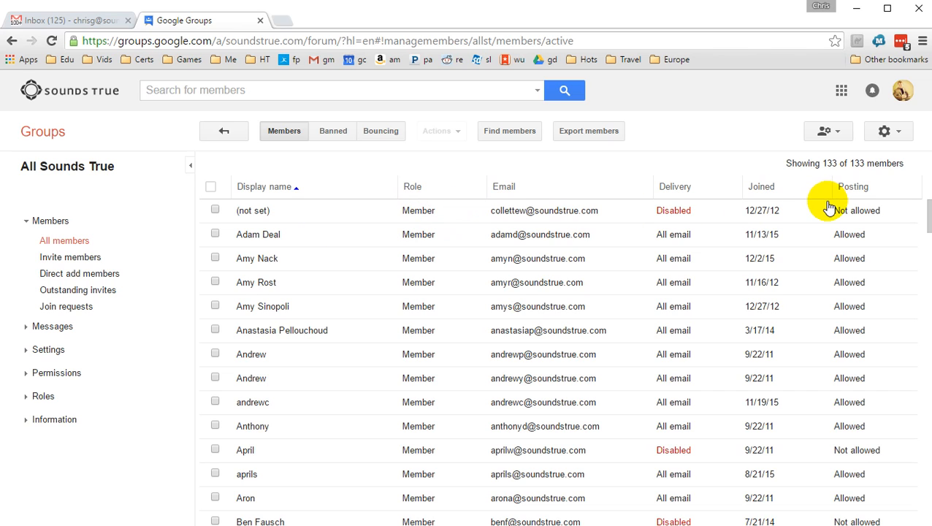
mouse_move(471, 445)
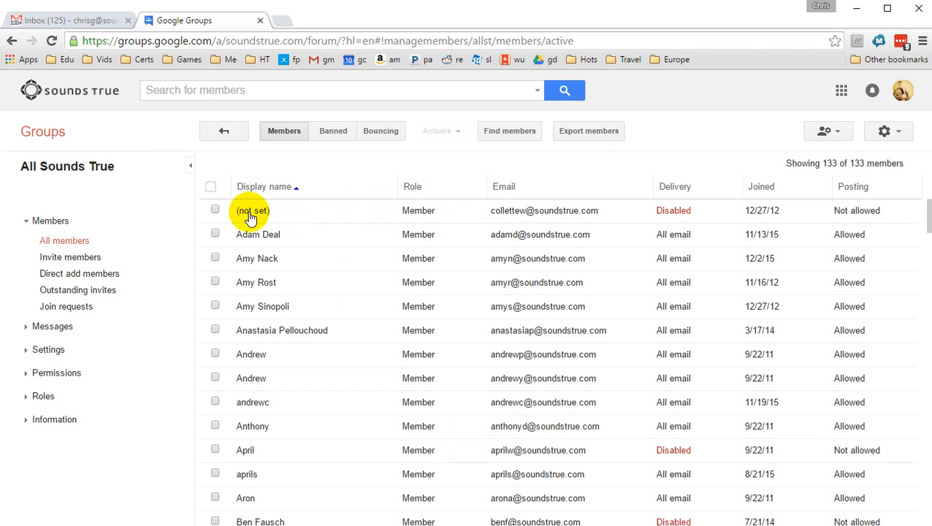
- Remove the (not set) member from All Sounds True, then go to Invite members
left_click(215, 209)
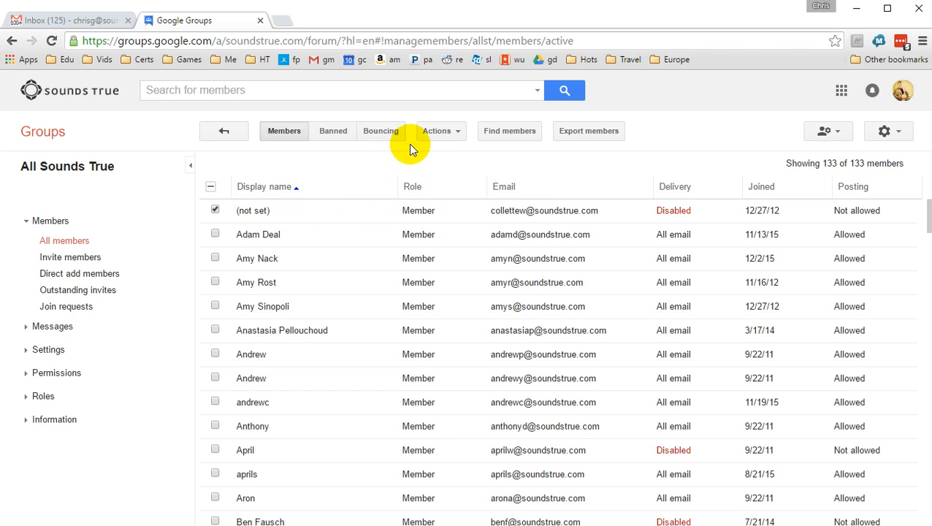
left_click(437, 131)
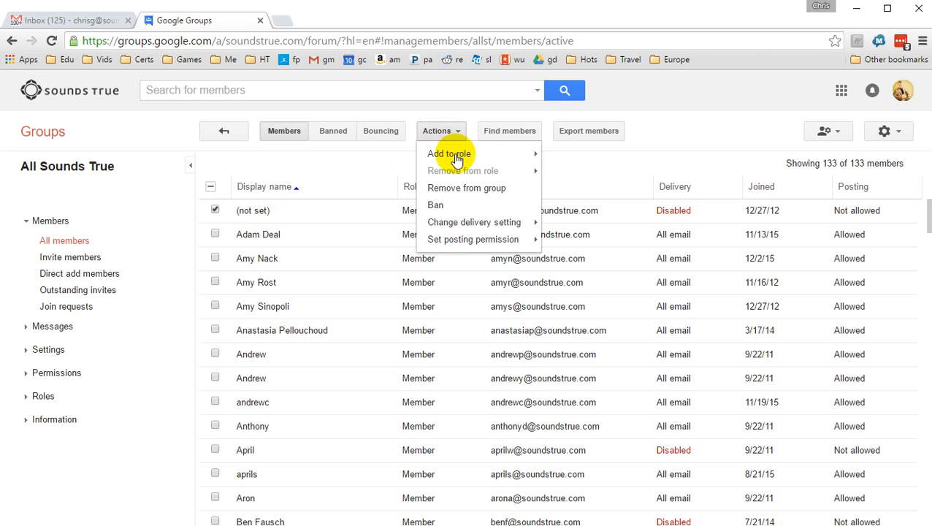
left_click(467, 188)
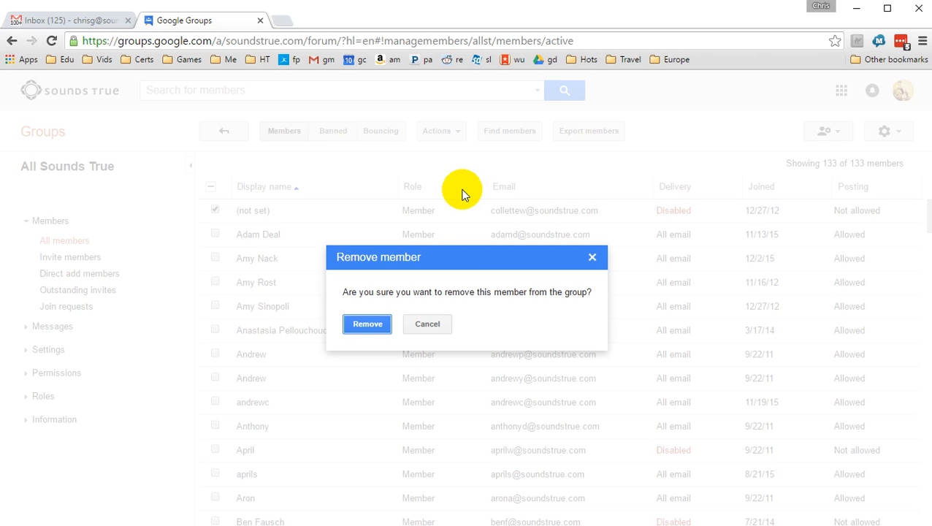
left_click(367, 323)
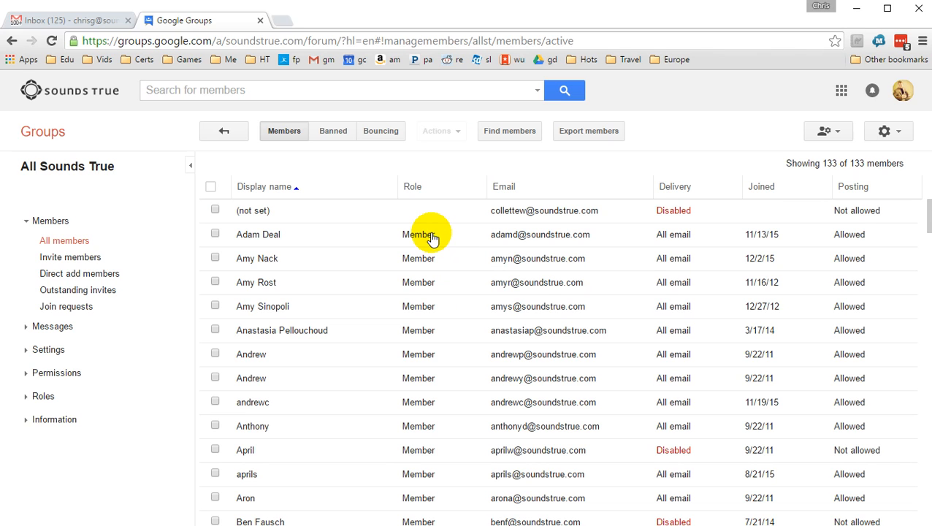
mouse_move(387, 261)
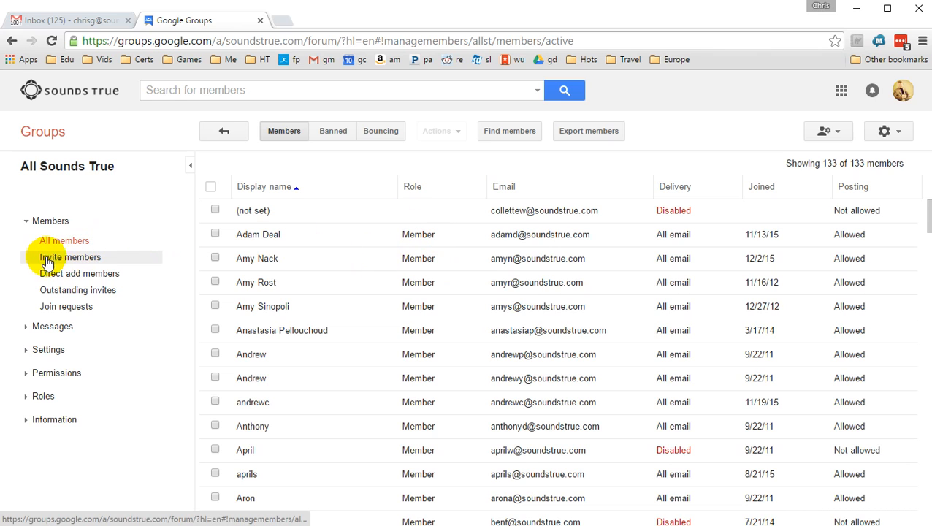
left_click(71, 256)
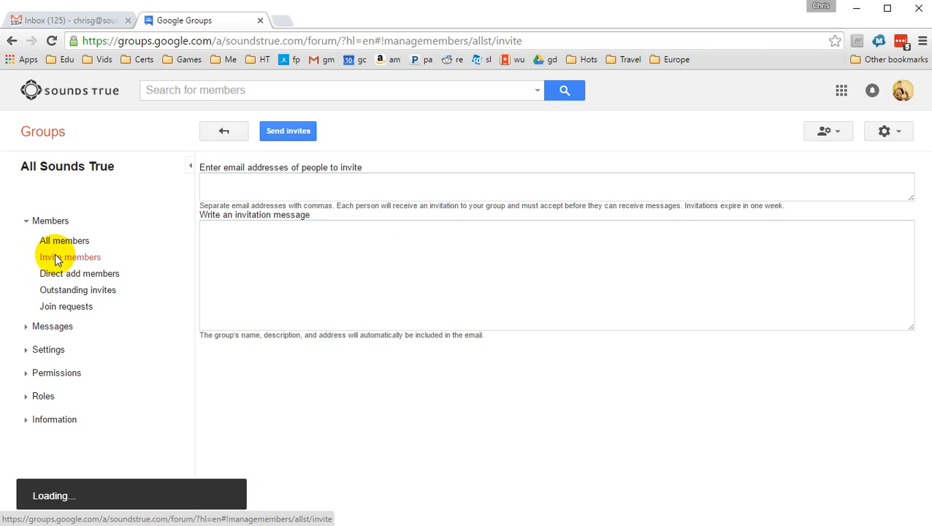
mouse_move(97, 279)
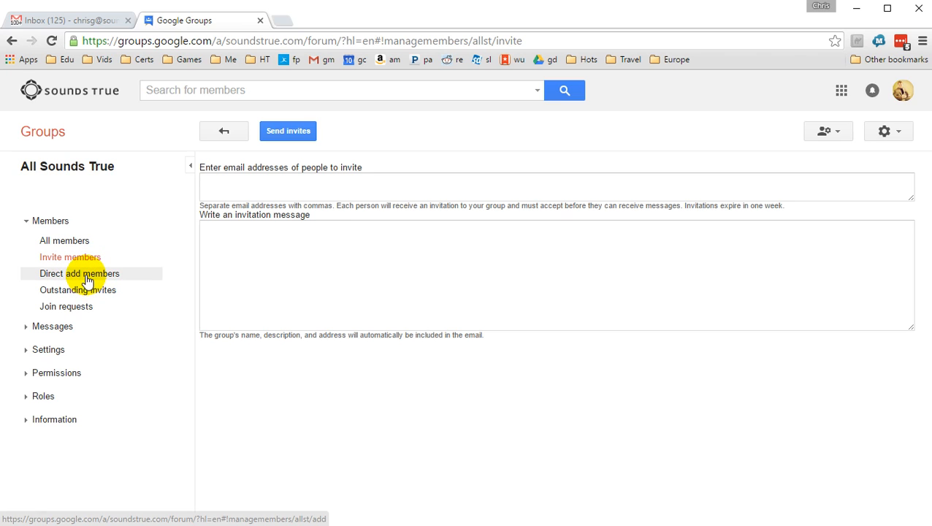
left_click(79, 273)
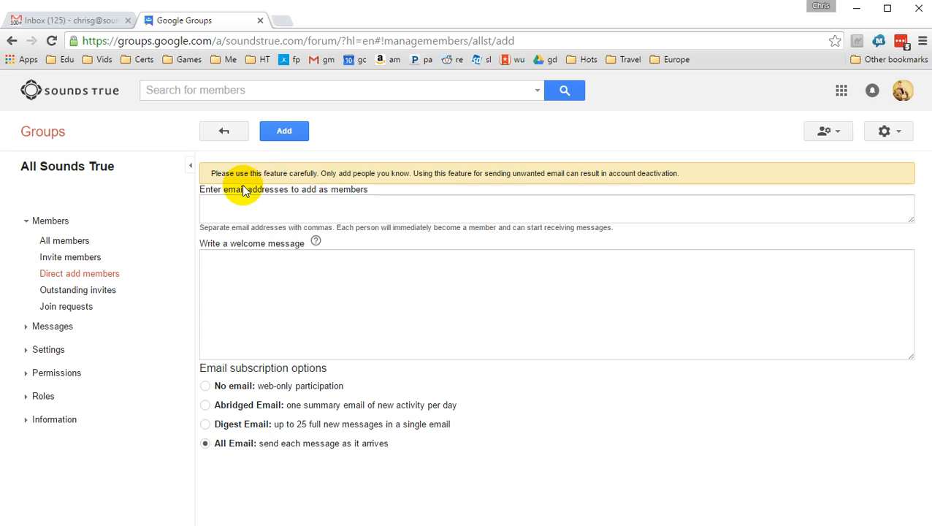
double_click(326, 173)
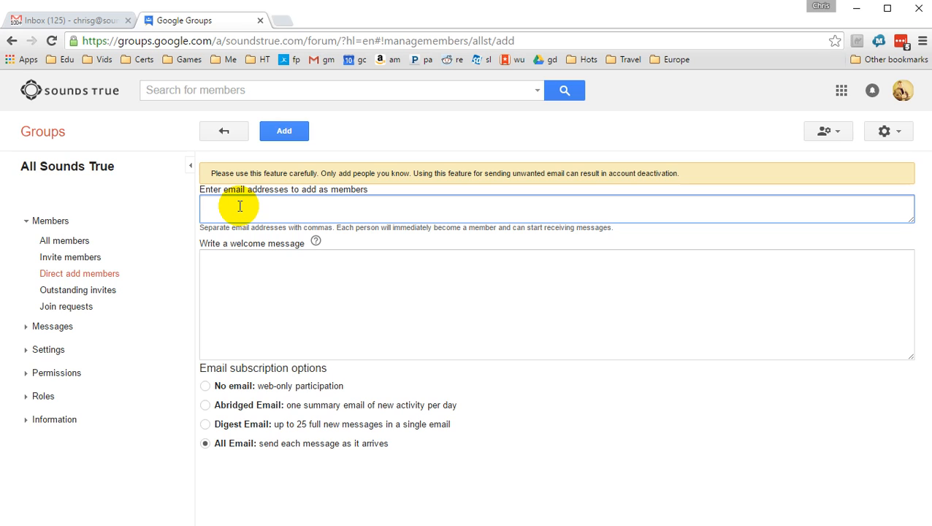
type("ru")
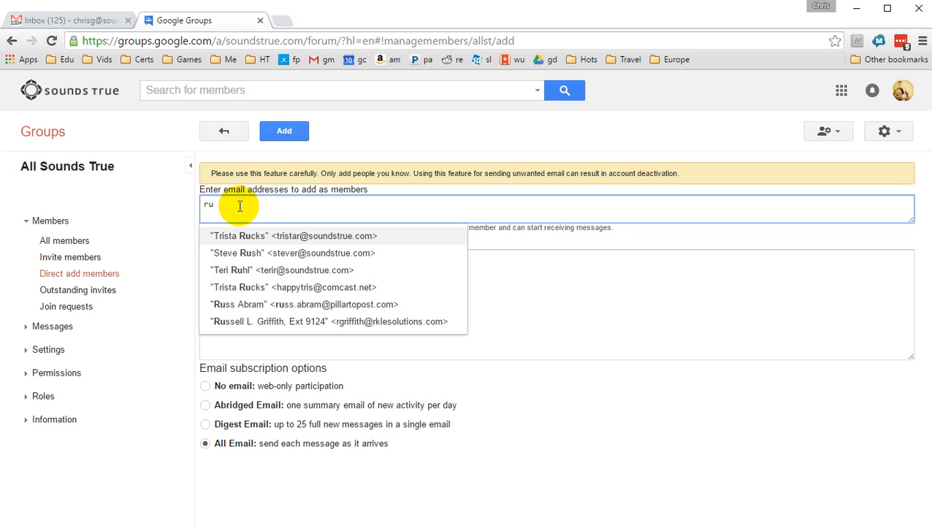
mouse_move(253, 284)
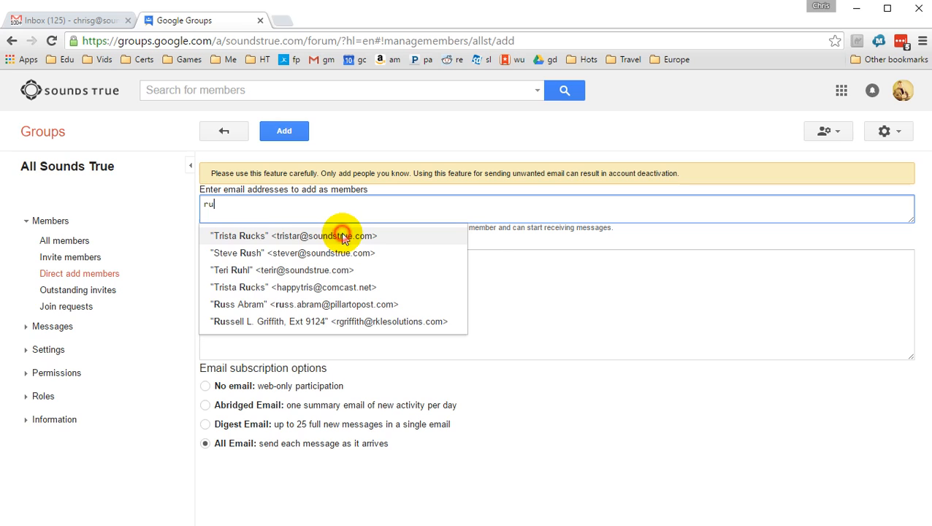
left_click(304, 235)
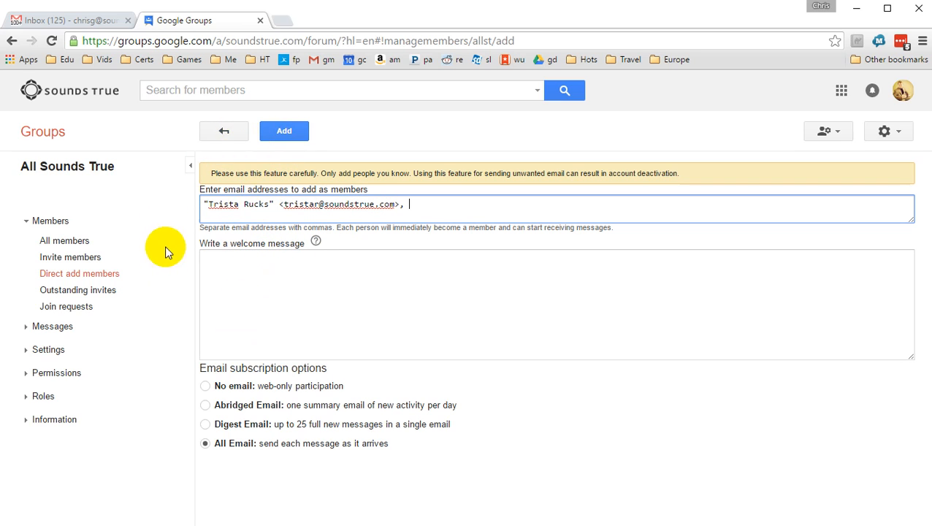
mouse_move(64, 241)
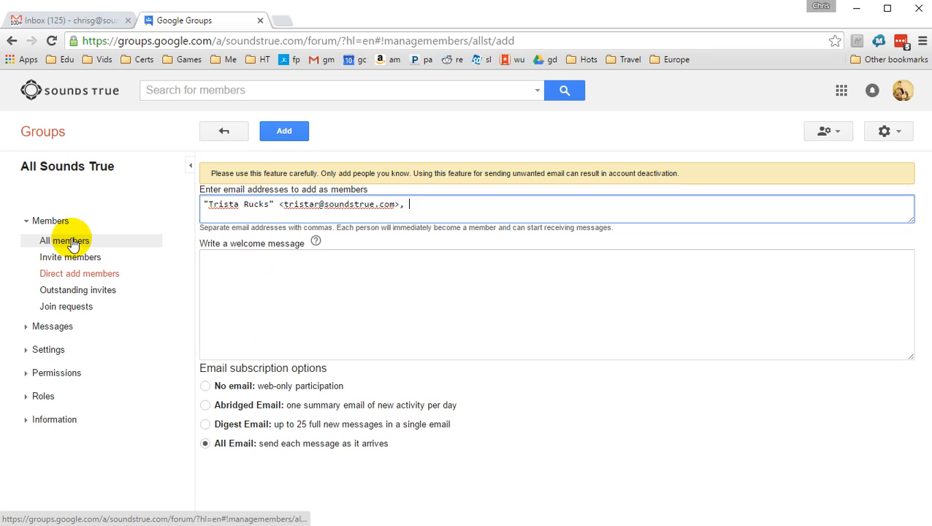
mouse_move(224, 131)
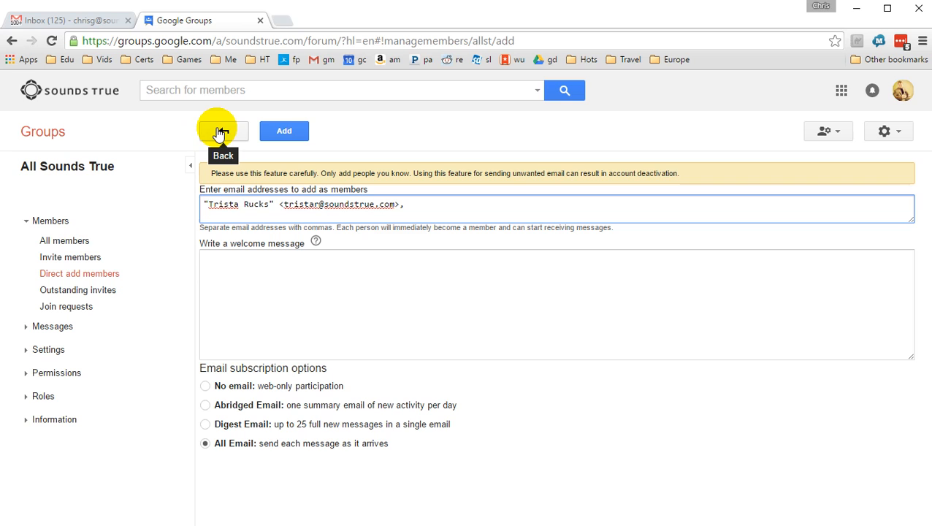
left_click(224, 130)
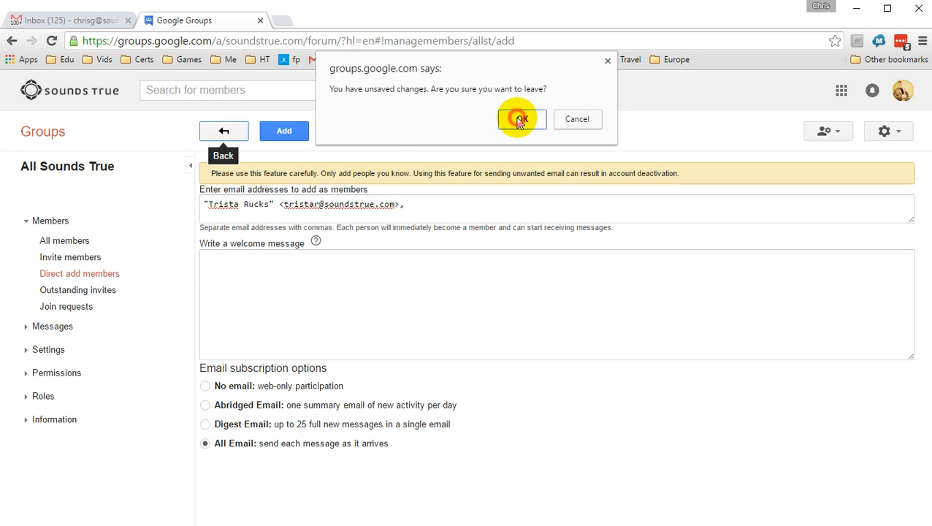
left_click(521, 119)
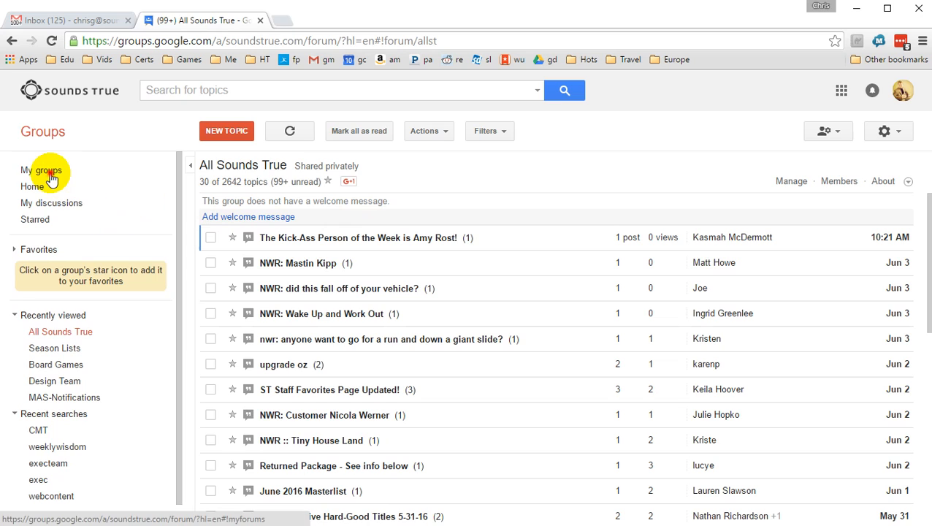
left_click(41, 170)
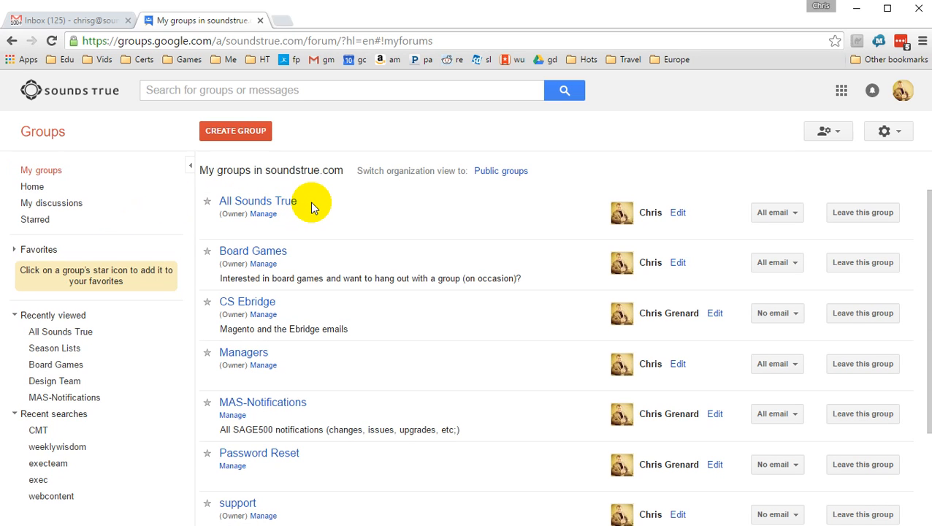
mouse_move(267, 212)
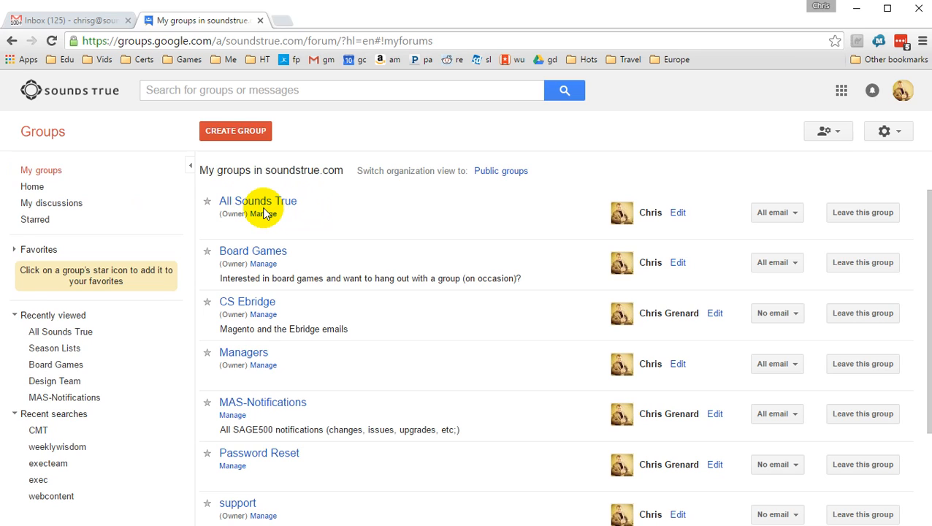
mouse_move(294, 230)
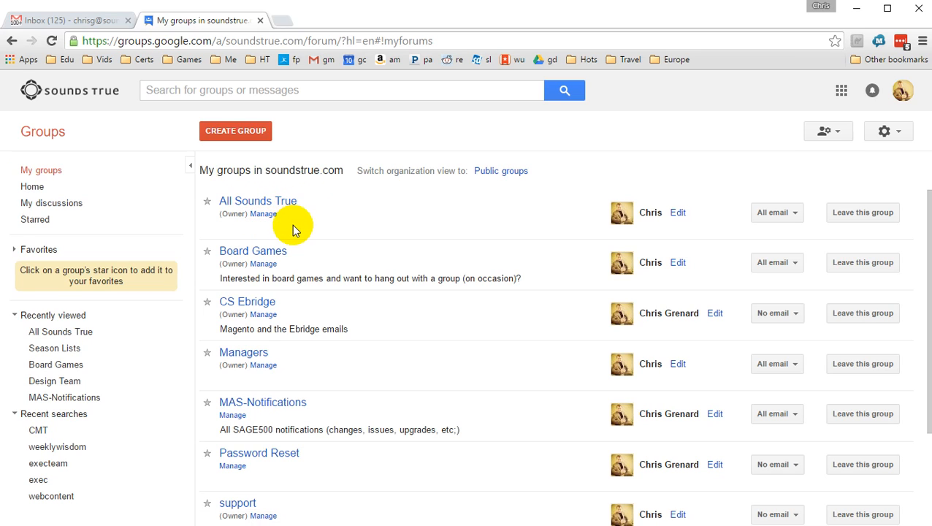
mouse_move(309, 343)
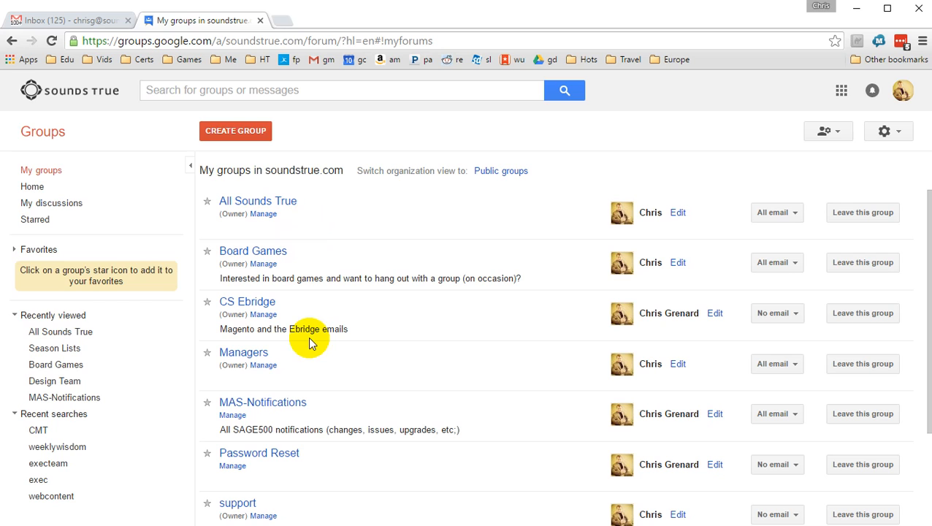
scroll("down", 3)
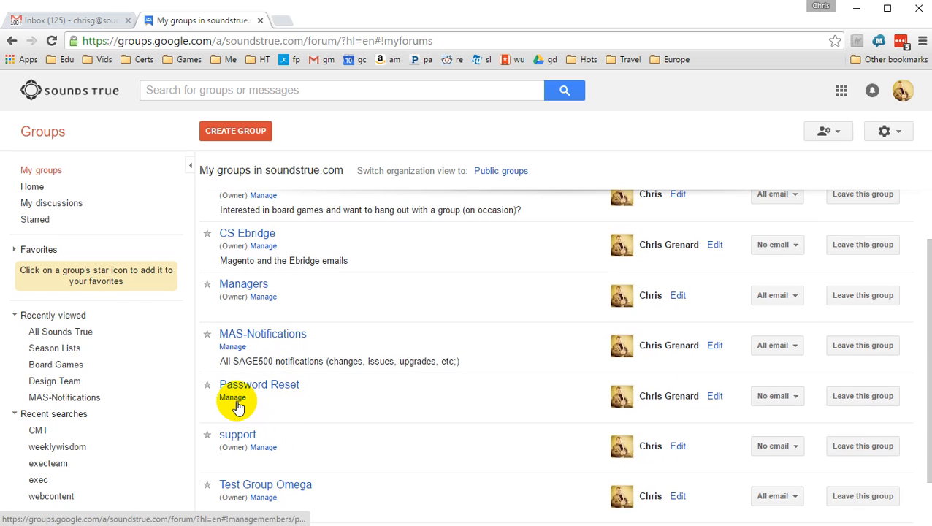
- Open the Password Reset Manage page listing its 8 members
left_click(233, 397)
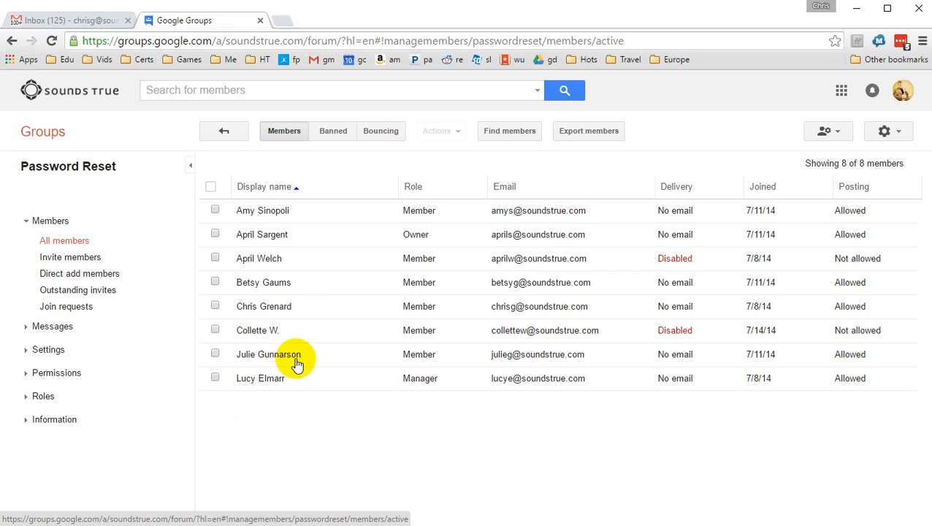
mouse_move(307, 232)
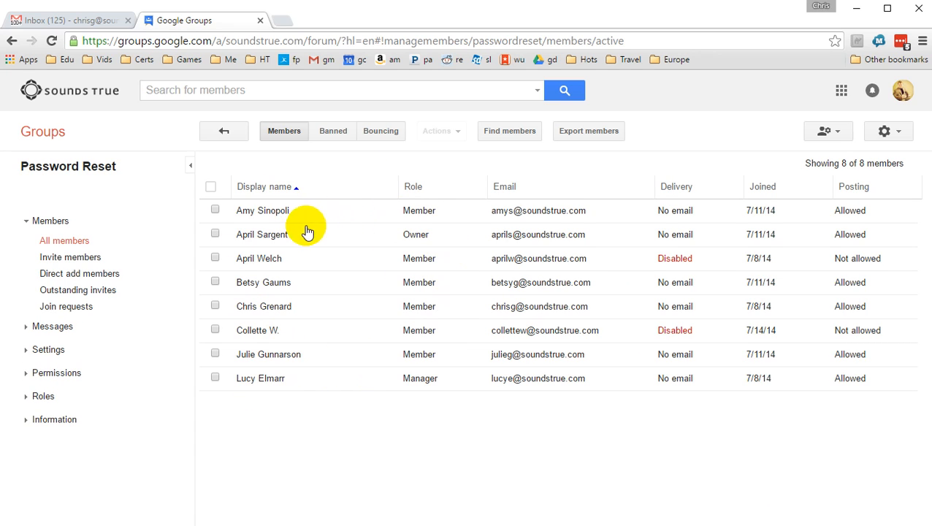
mouse_move(335, 231)
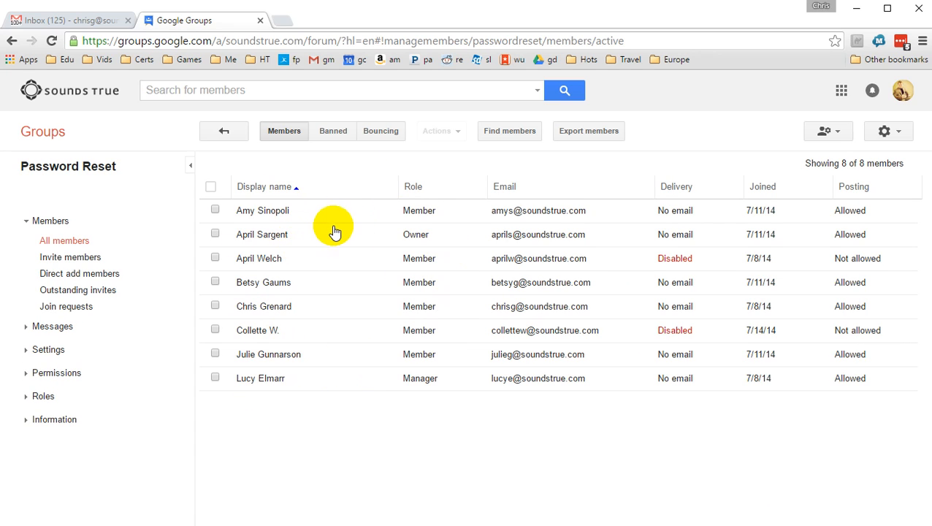
mouse_move(369, 216)
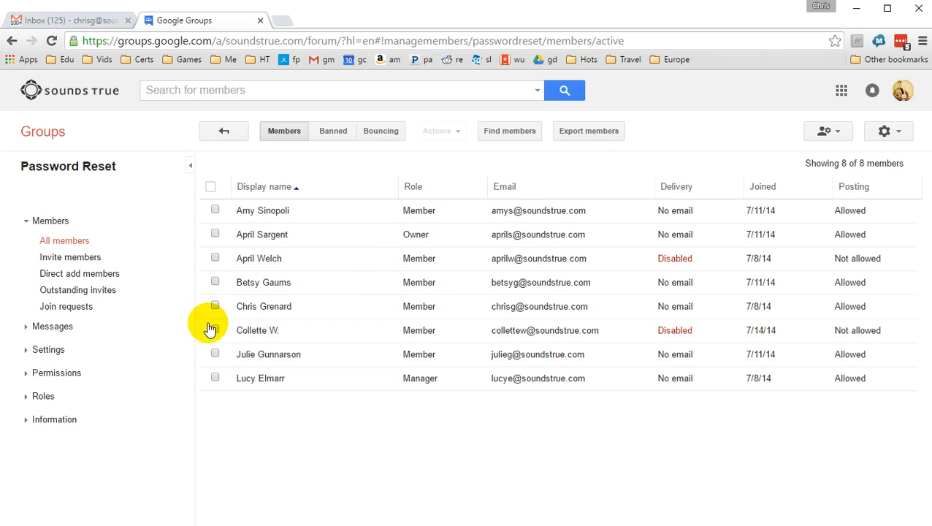
- Add the Owner role to Password Reset's manager, then return to and refresh its topics
left_click(214, 378)
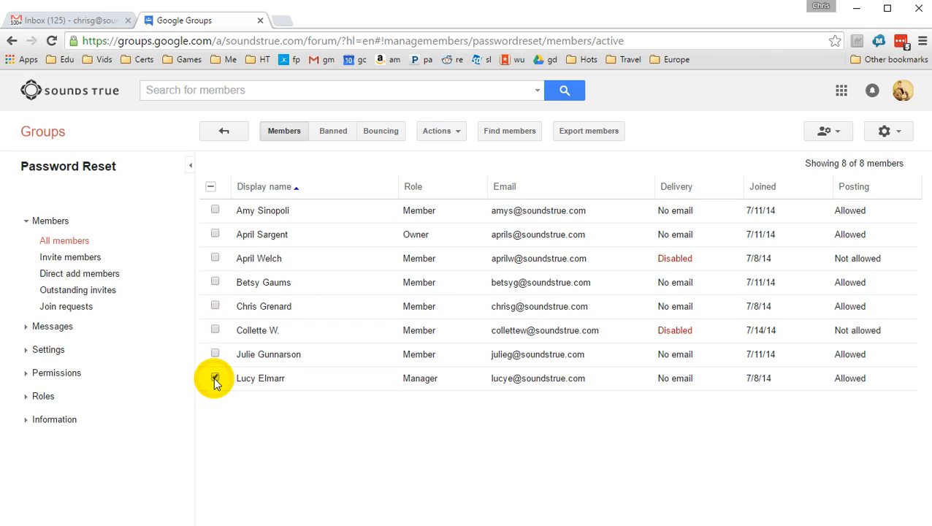
left_click(440, 131)
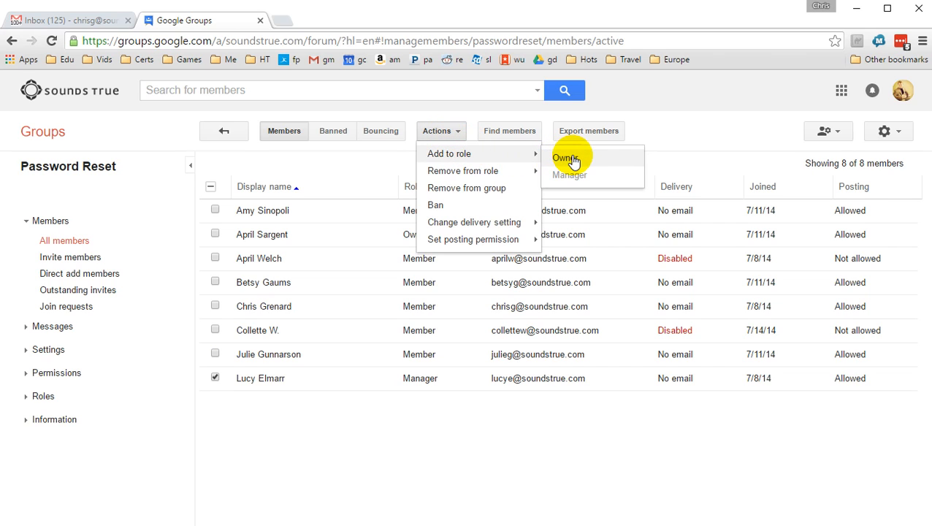
mouse_move(570, 170)
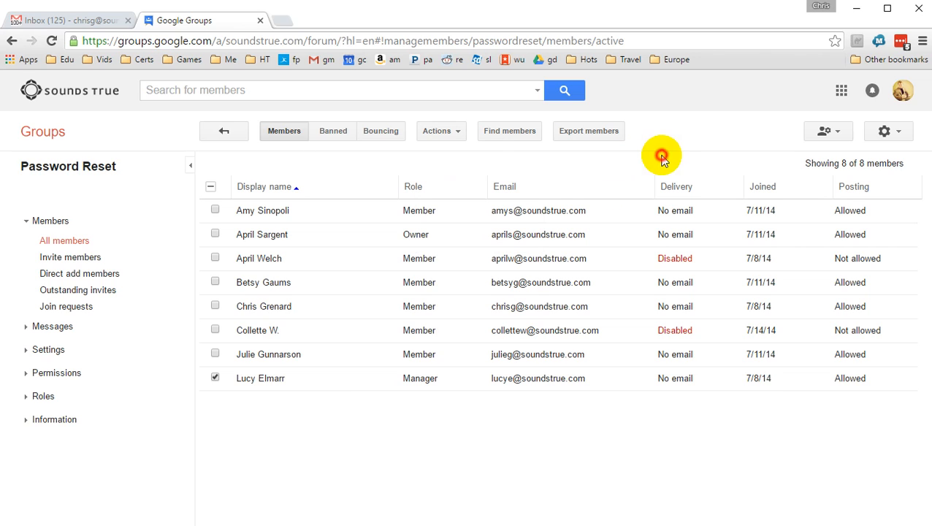
mouse_move(449, 280)
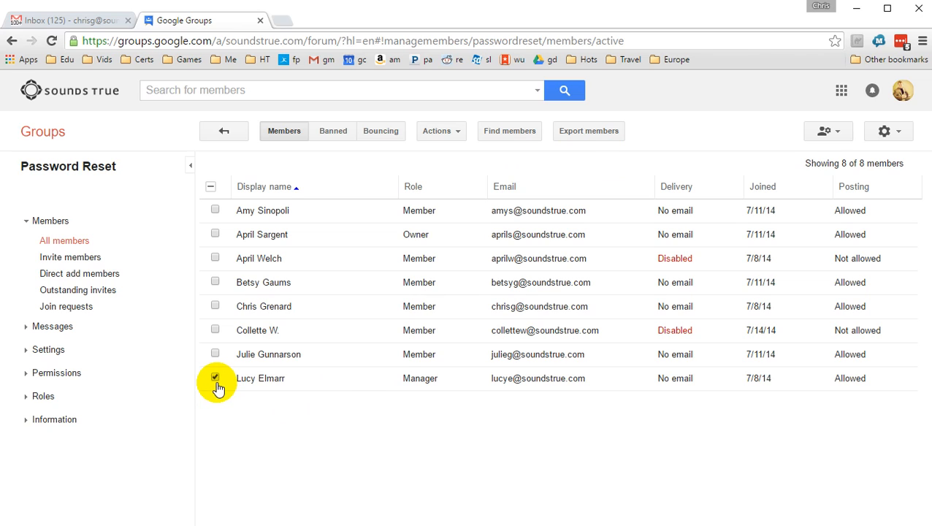
left_click(215, 378)
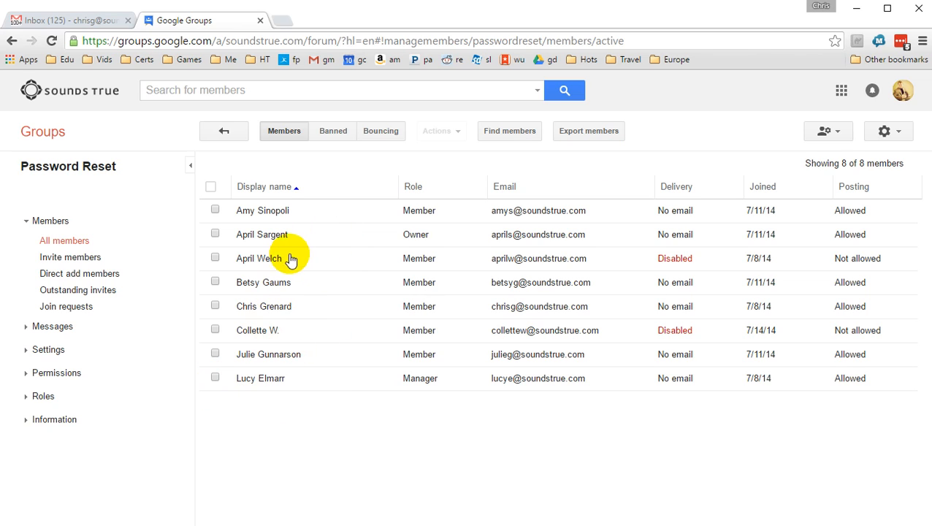
mouse_move(240, 259)
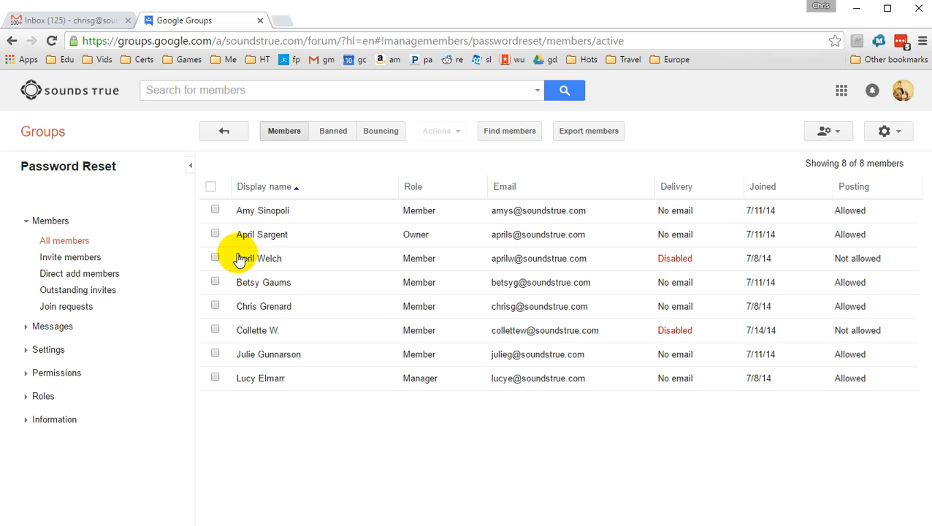
mouse_move(225, 131)
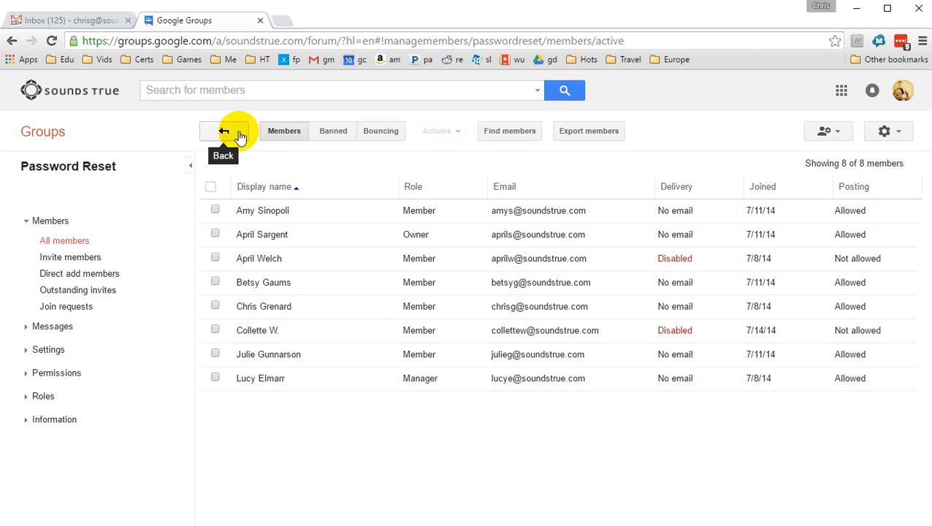
left_click(223, 131)
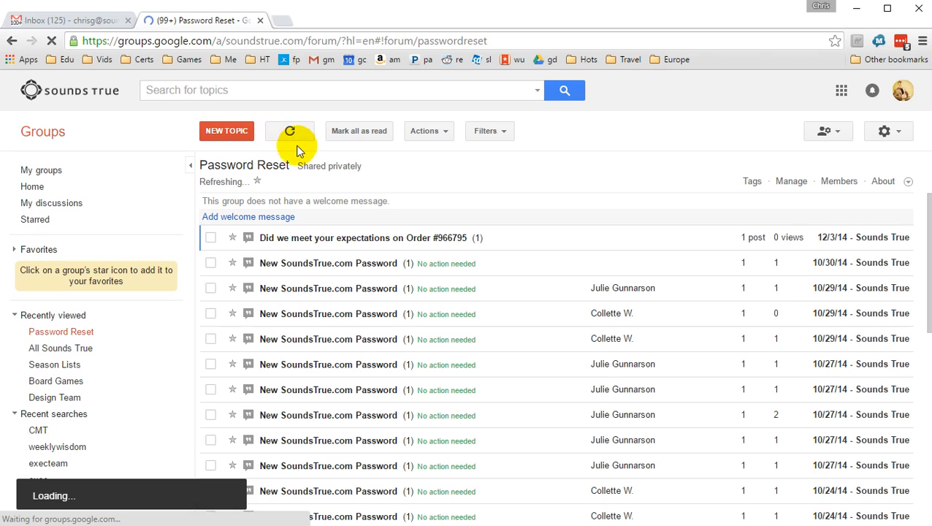
left_click(290, 131)
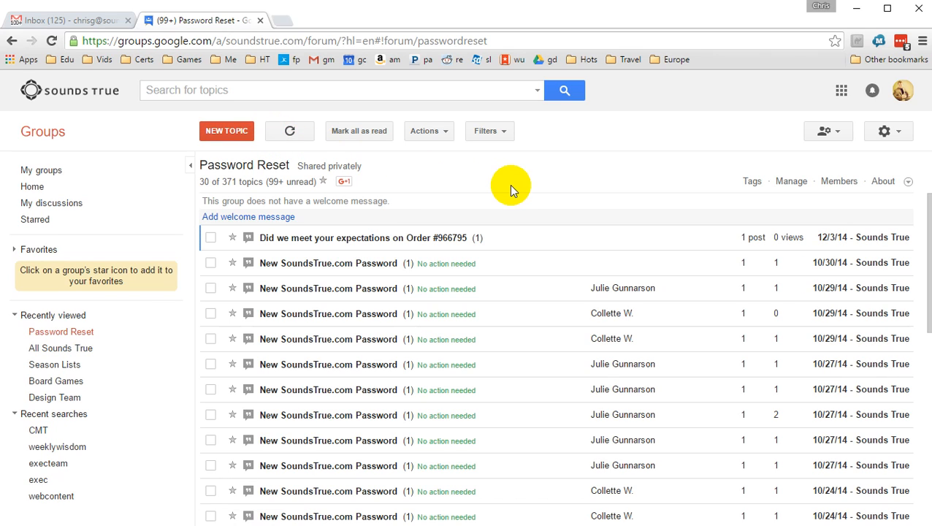